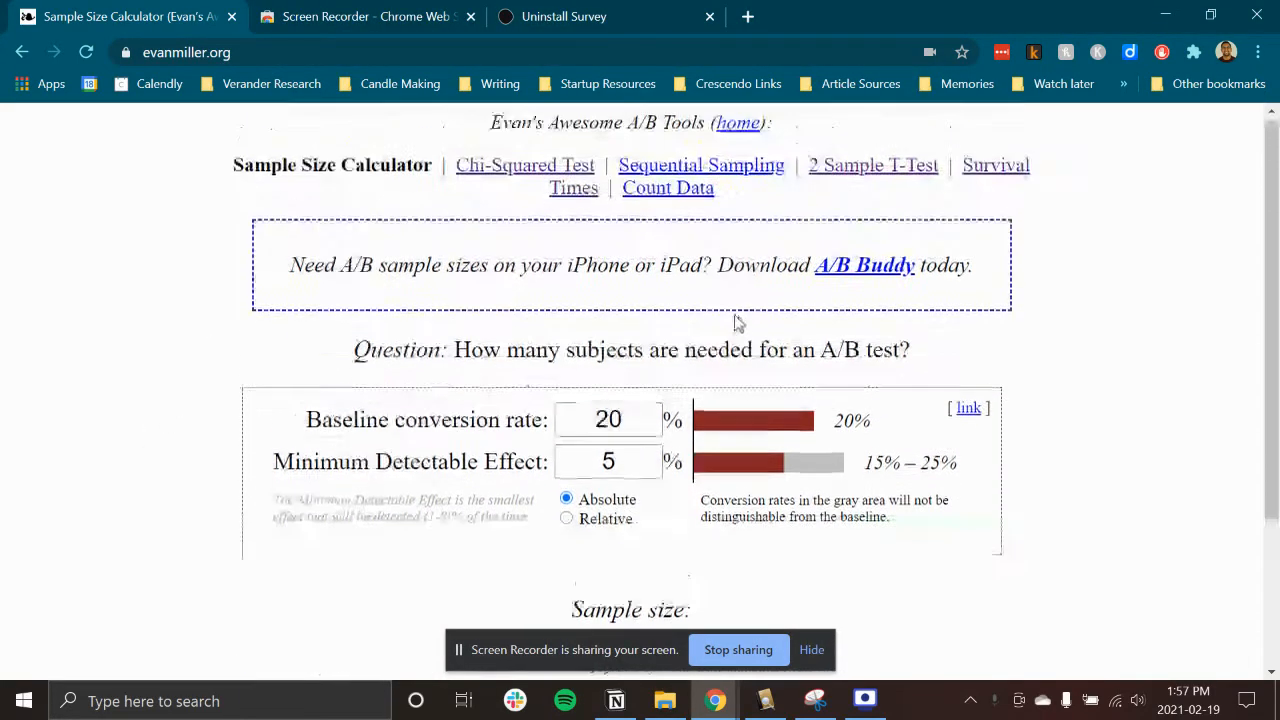
- Scroll the sample size calculator to reach the Baseline conversion rate field for the 15% value
scroll("down", 3)
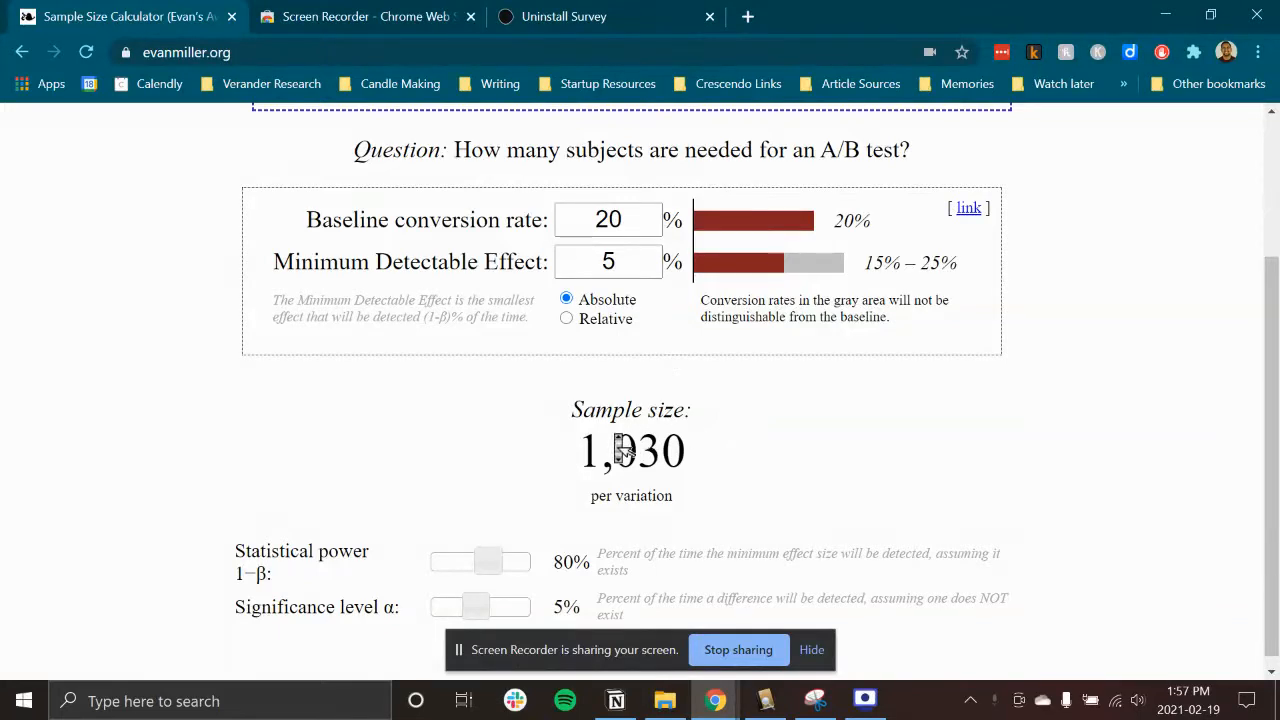
scroll("up", 3)
type("15")
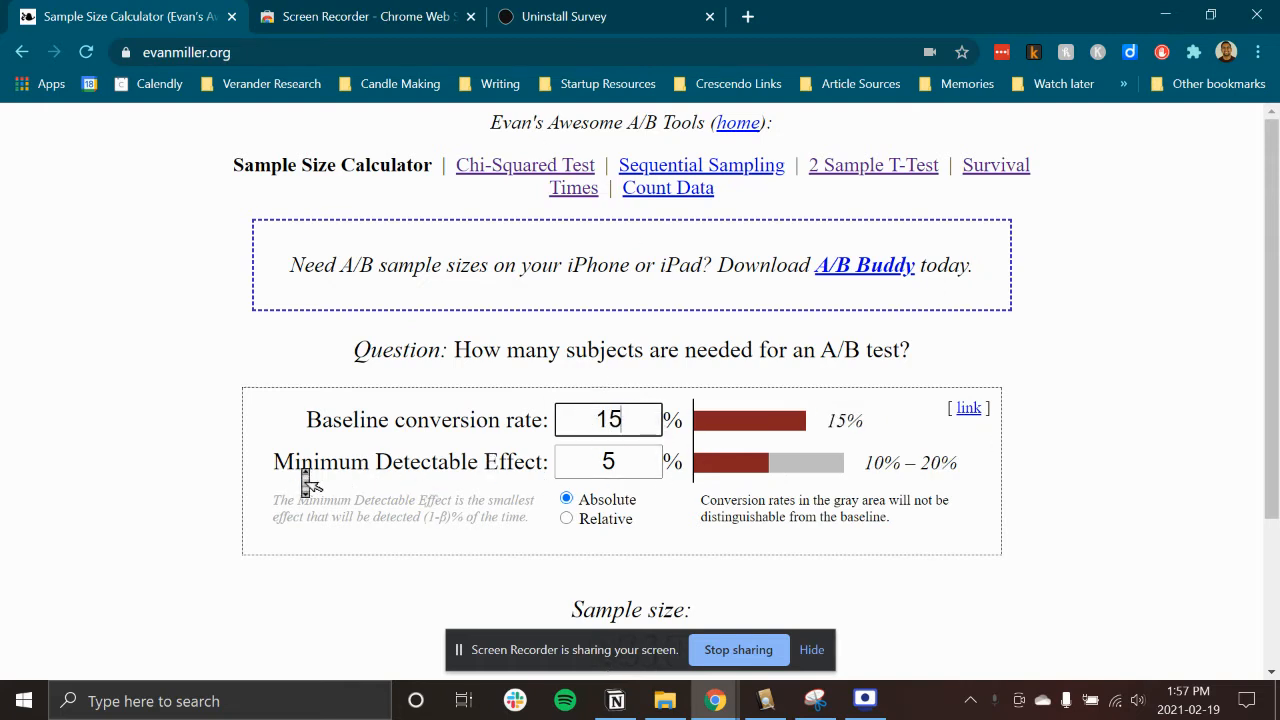
- Try effect values 15 and 100, then settle on a 10% absolute effect giving 214 per variation
double_click(410, 460)
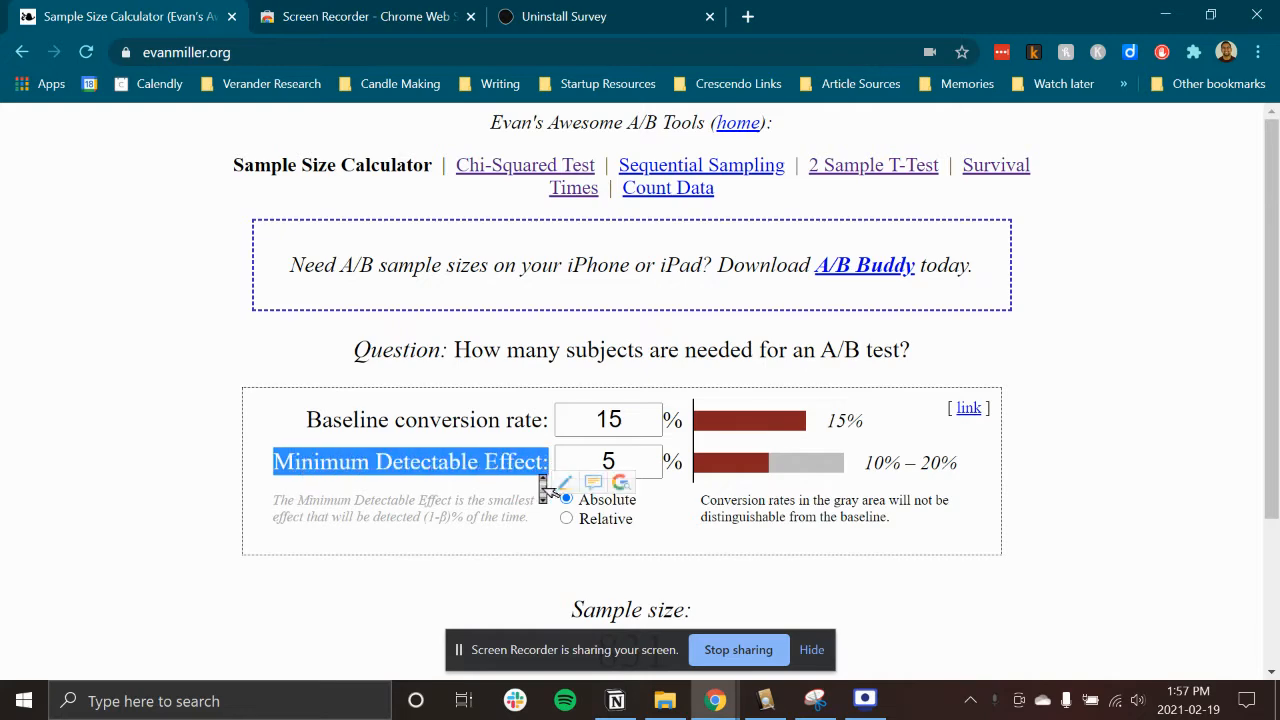
scroll("down", 3)
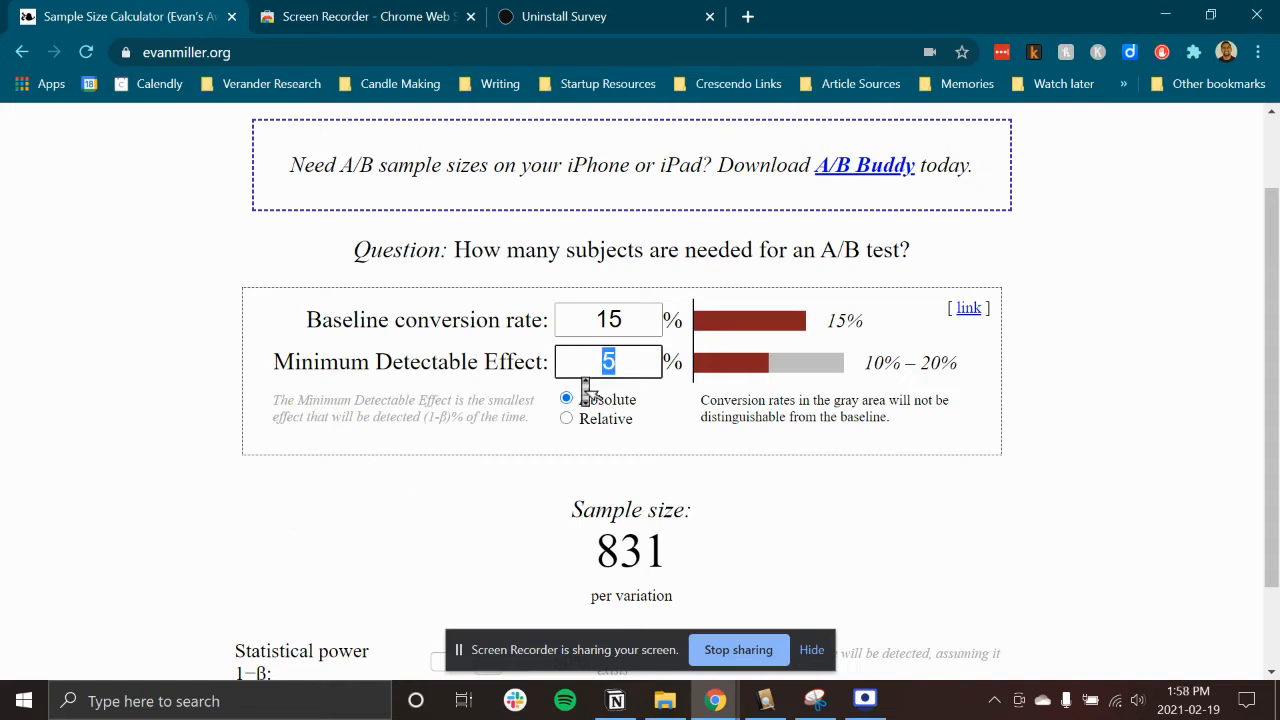
type("15")
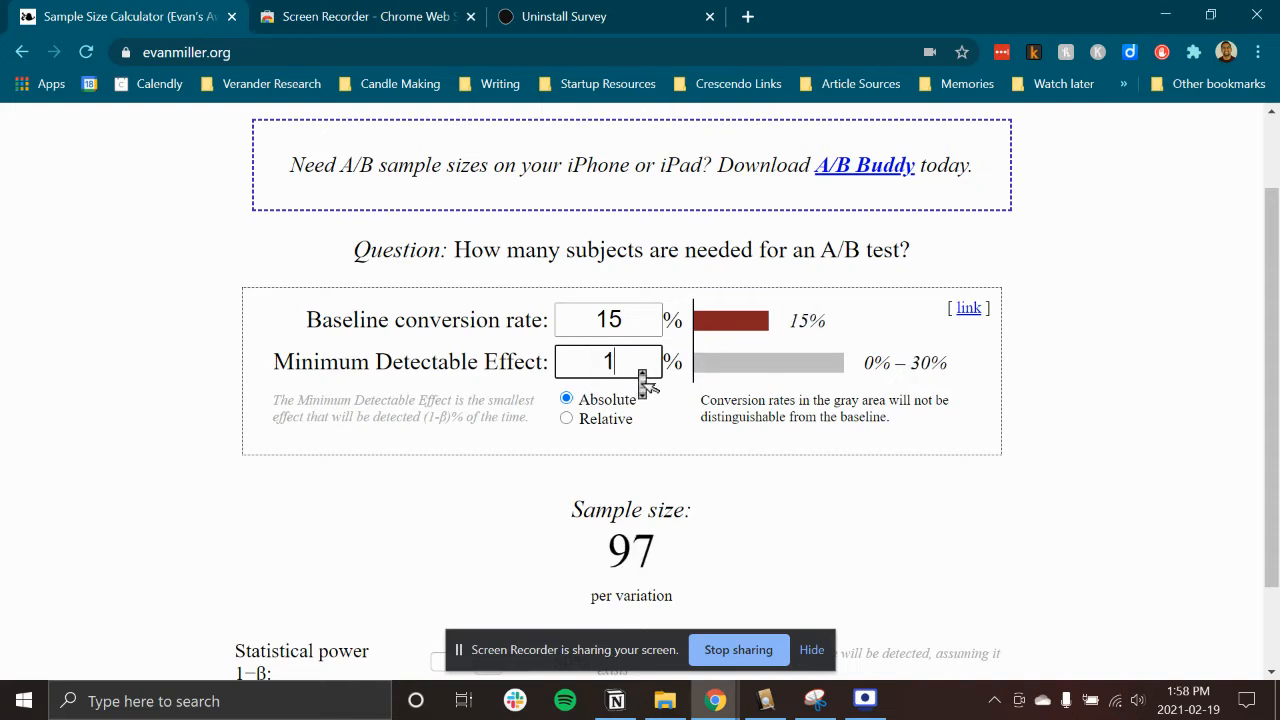
type("100")
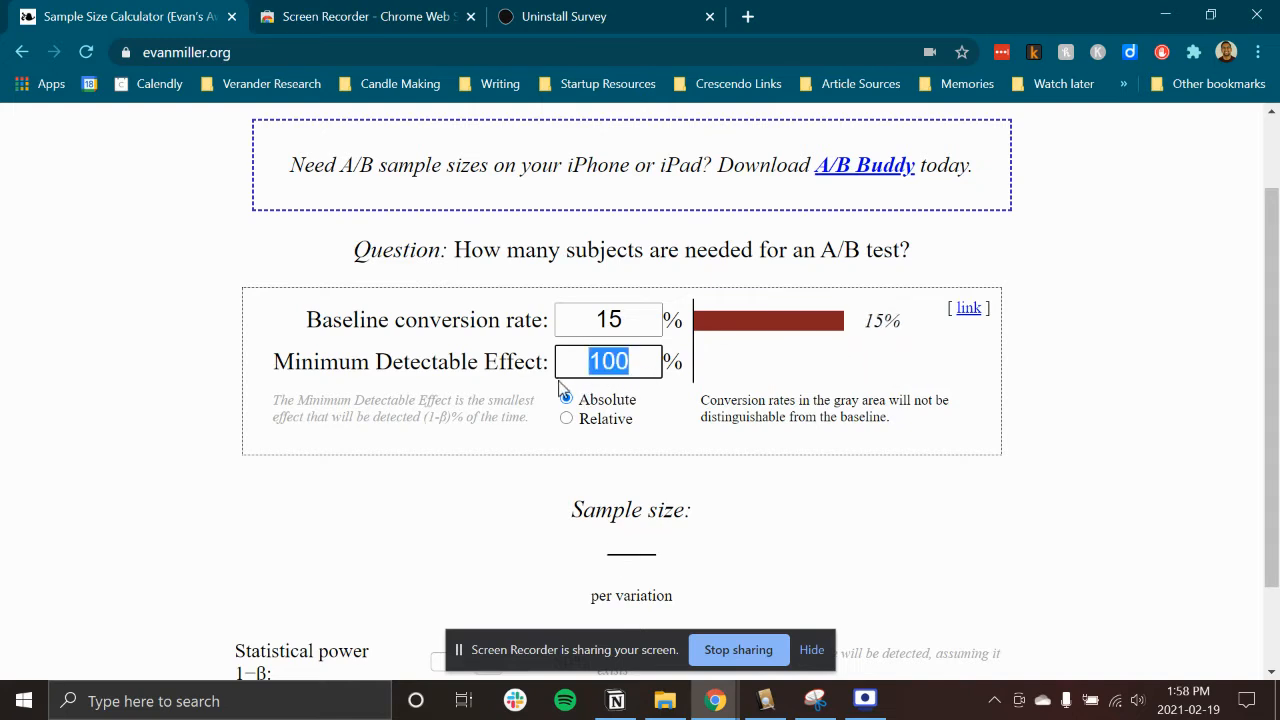
type("1")
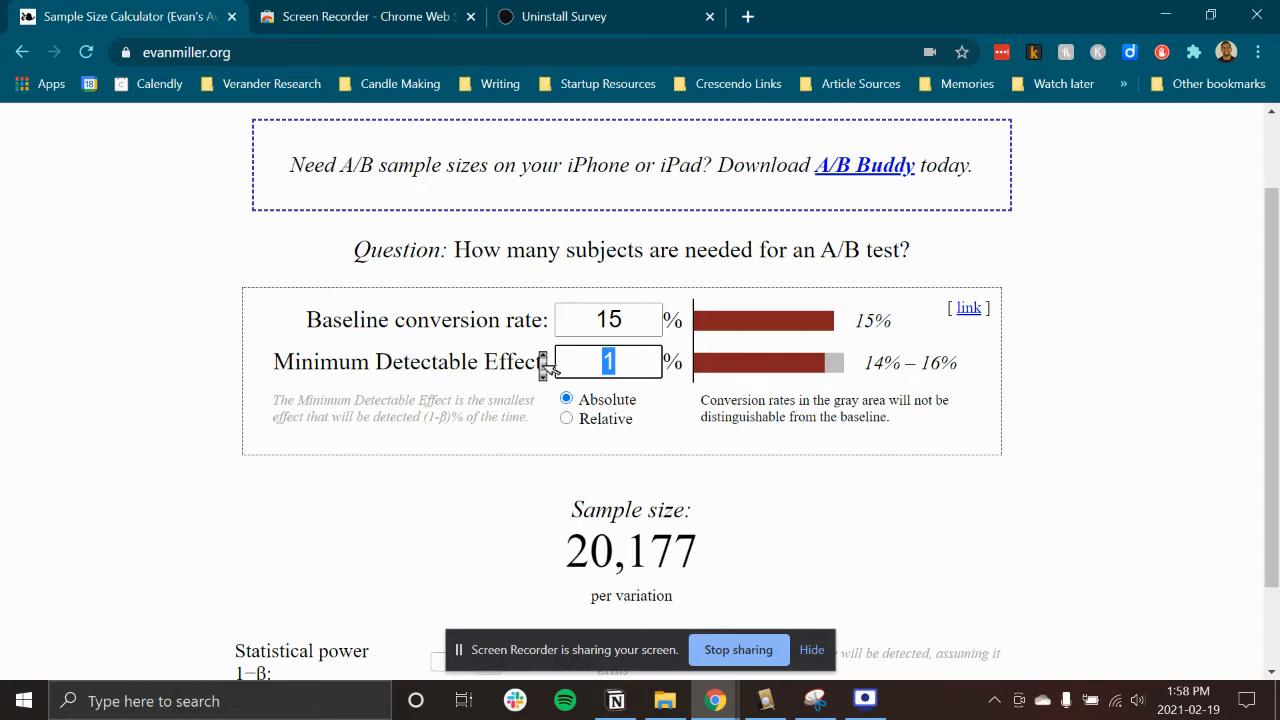
type("0")
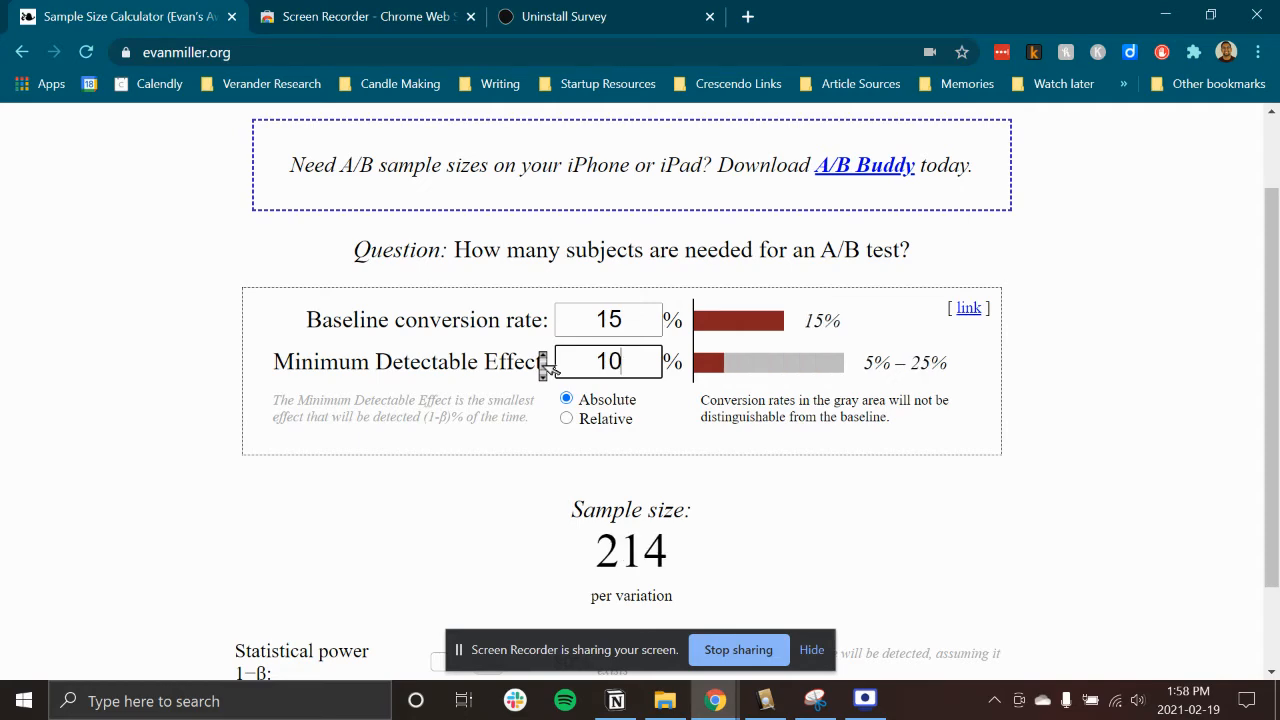
scroll("down", 3)
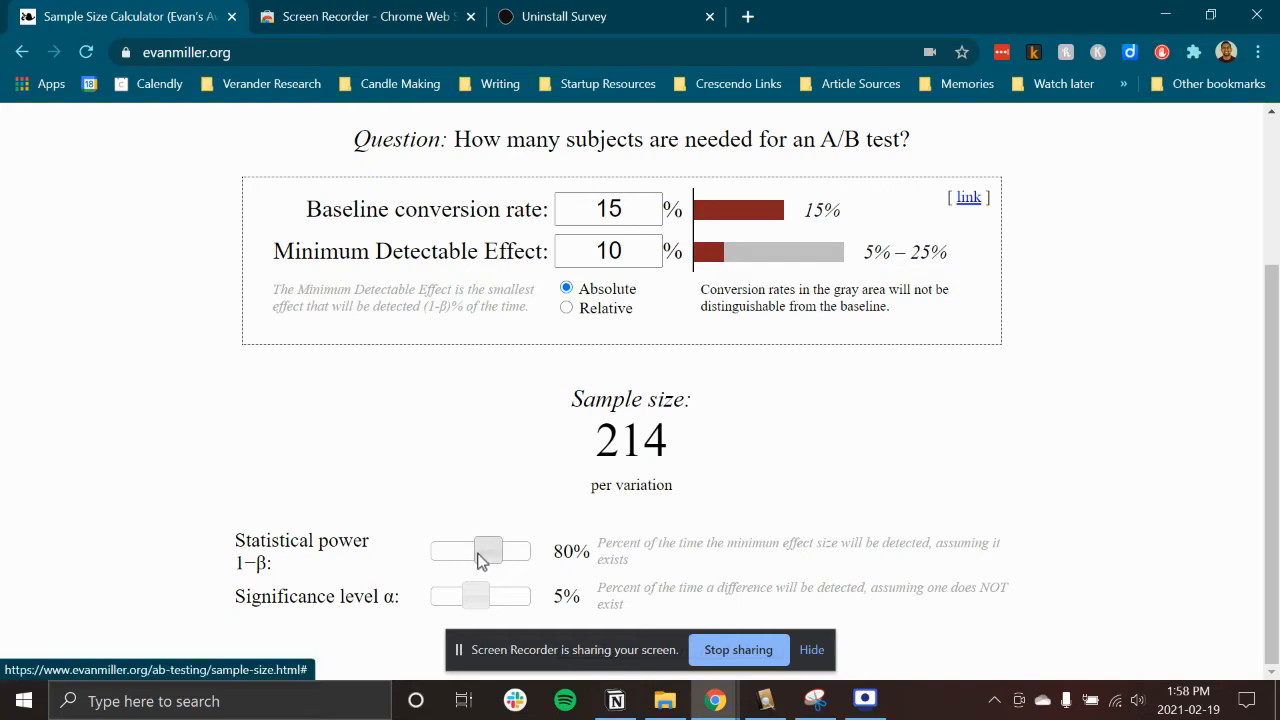
mouse_move(930, 452)
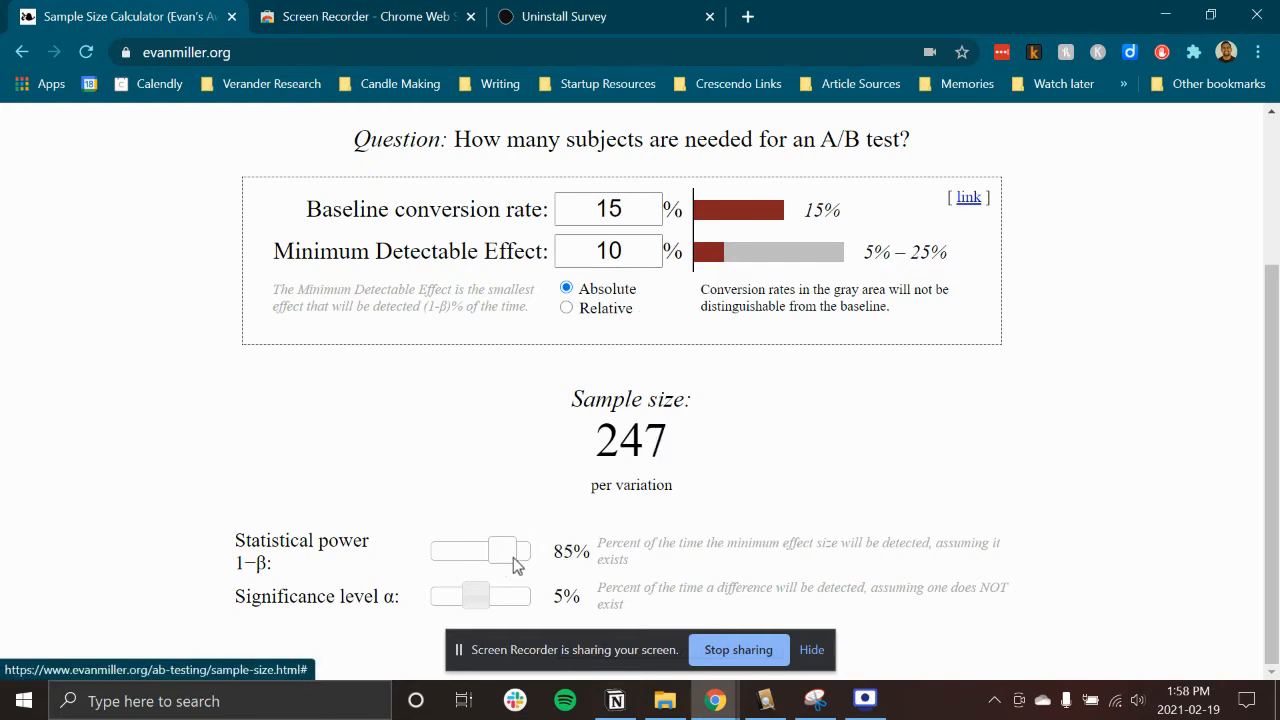
mouse_move(510, 572)
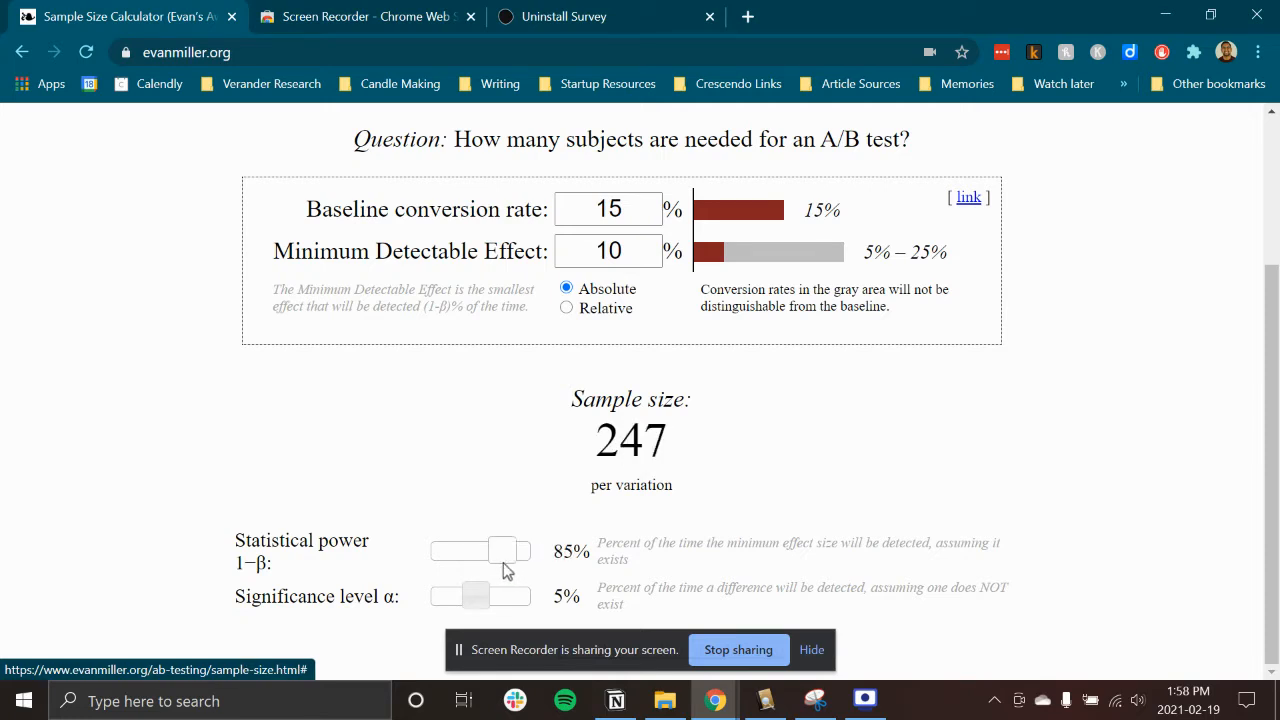
- Drag statistical power up to 90%, raising the sample size to 292 per variation
left_click_drag(502, 550, 520, 550)
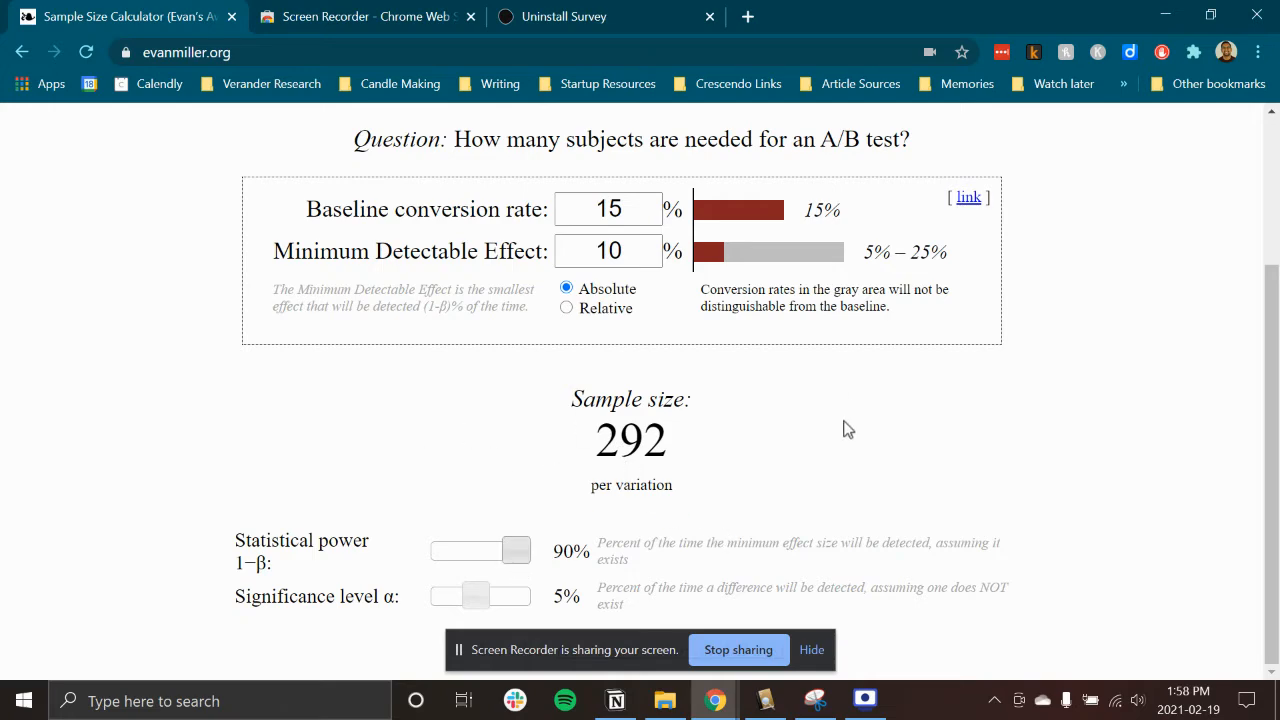
- In the chi-squared test, enter 292 trials for both Sample 1 and Sample 2
scroll("up", 3)
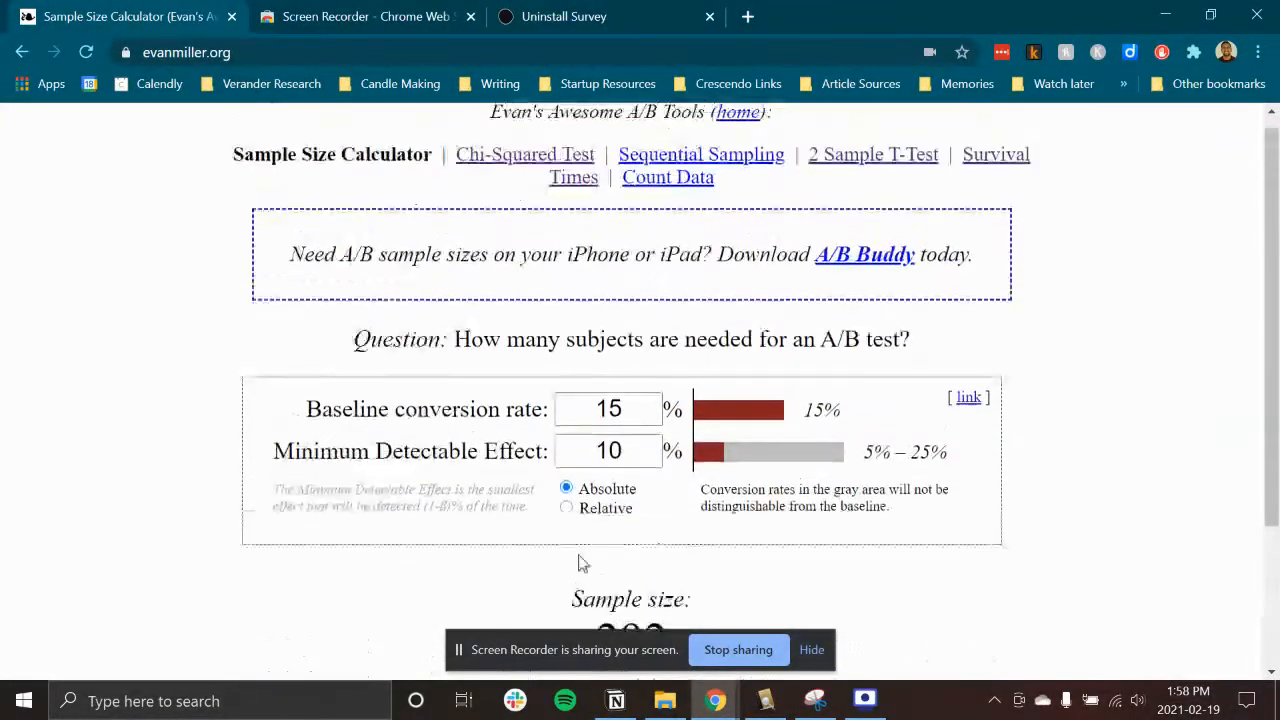
mouse_move(524, 154)
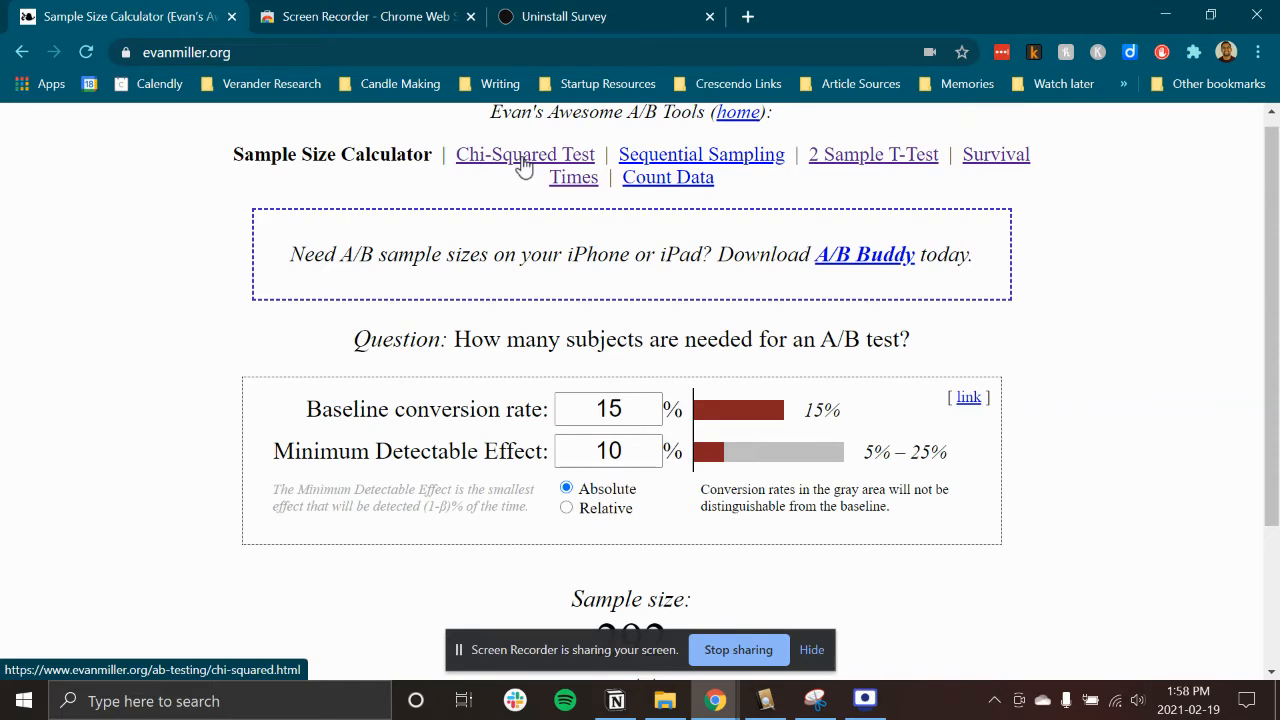
scroll("down", 3)
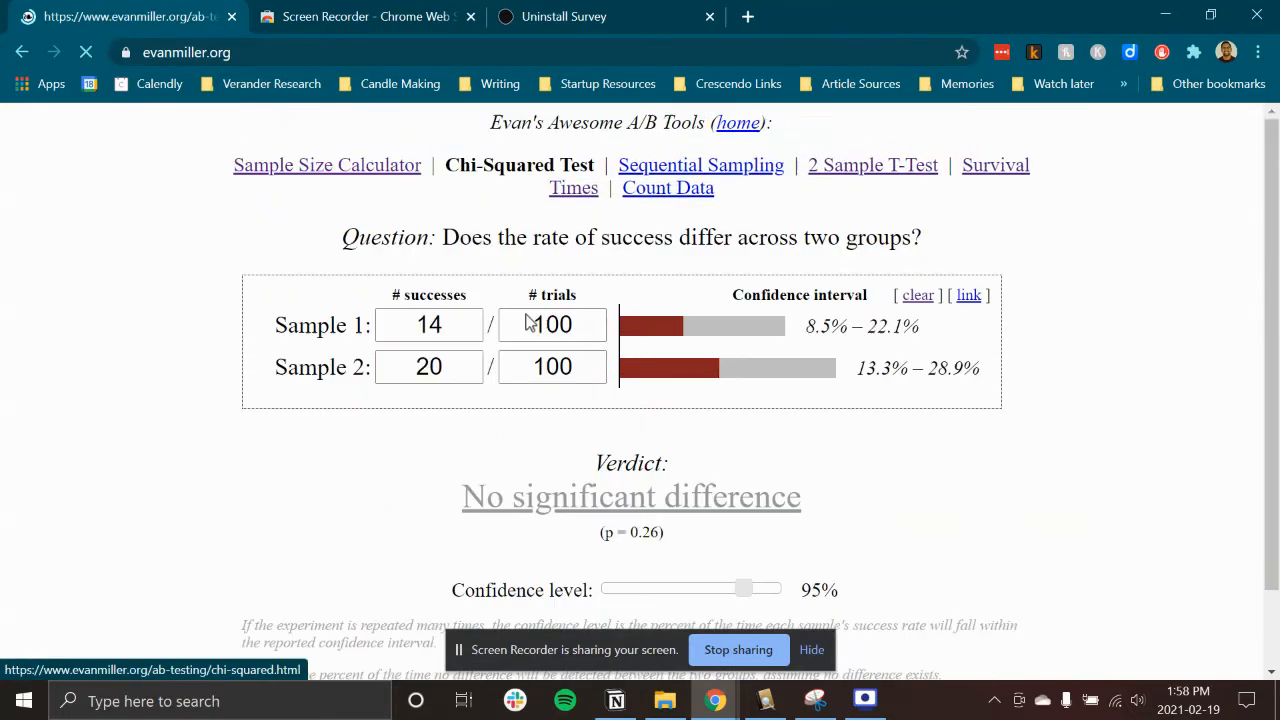
triple_click(552, 324)
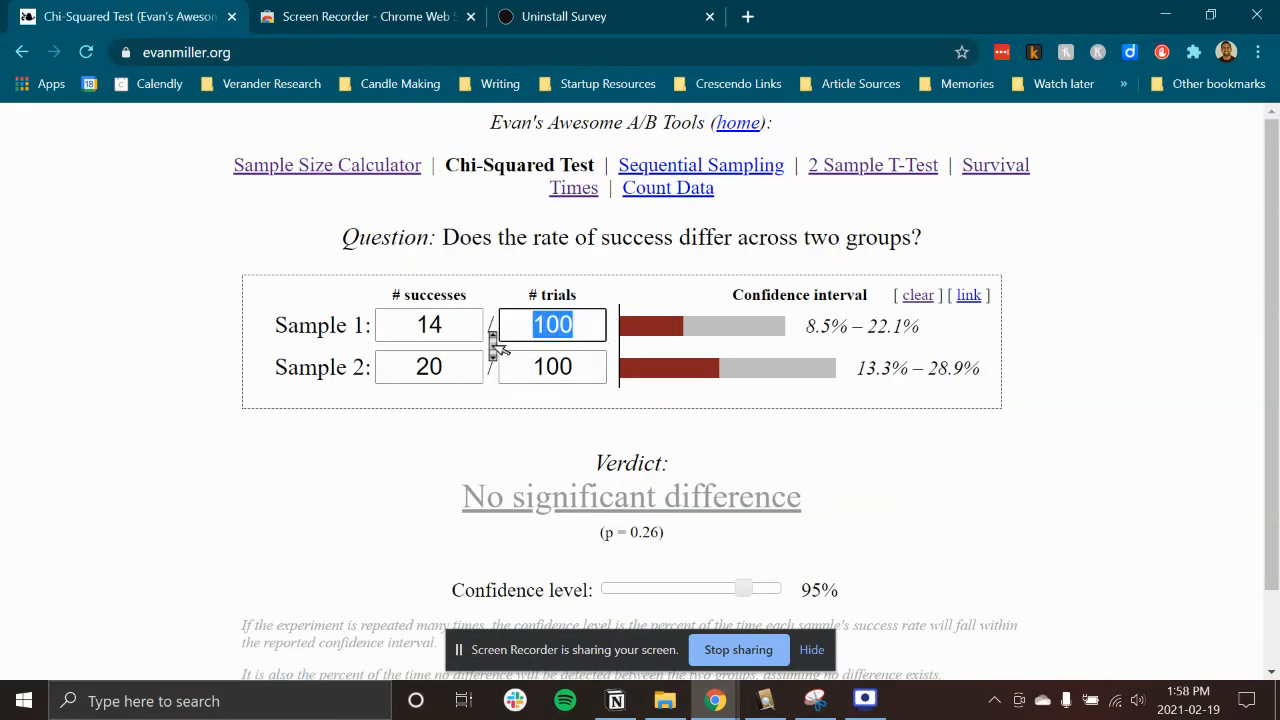
type("292")
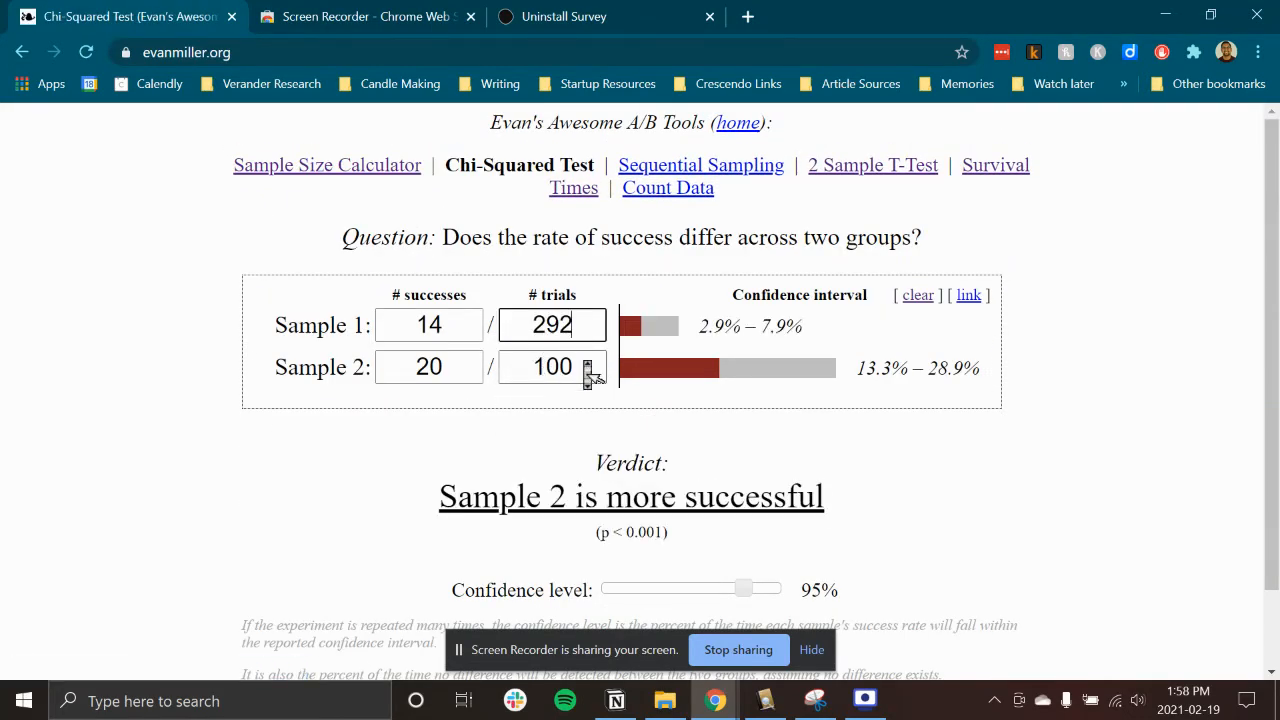
type("292")
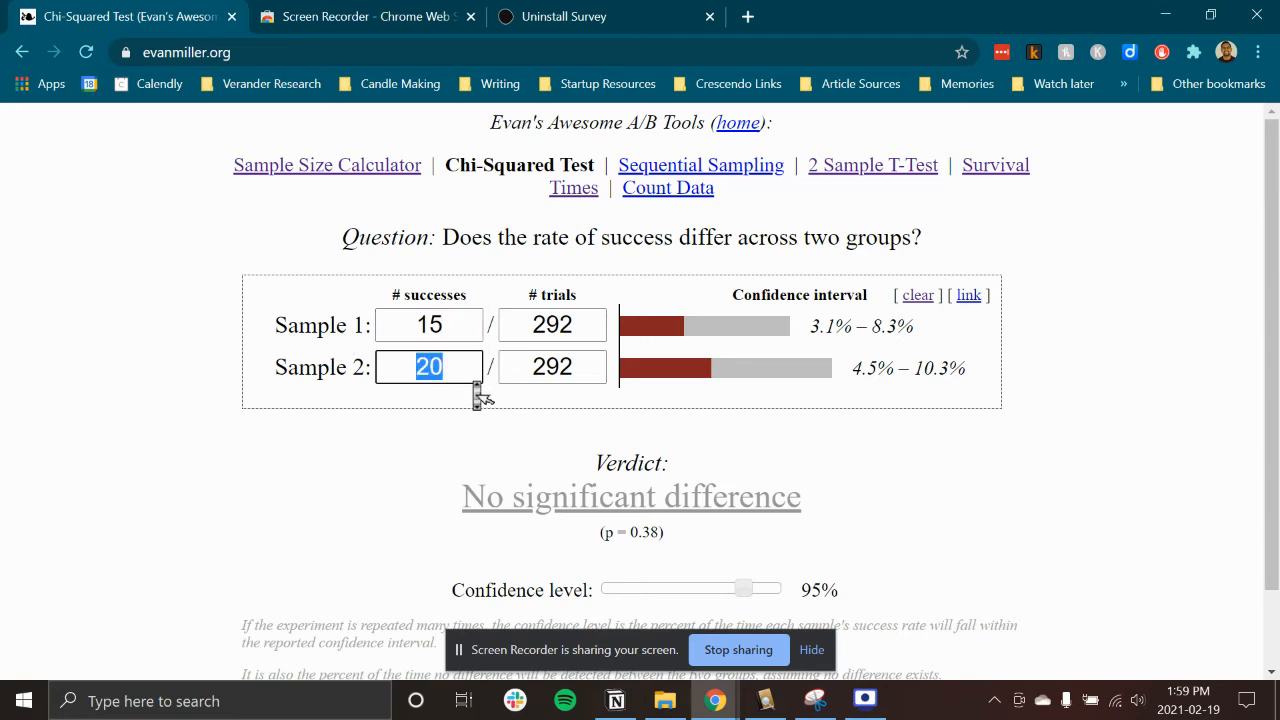
- Enter Sample 1's successes and 50 successes for Sample 2, making Sample 2 significantly better
type("22")
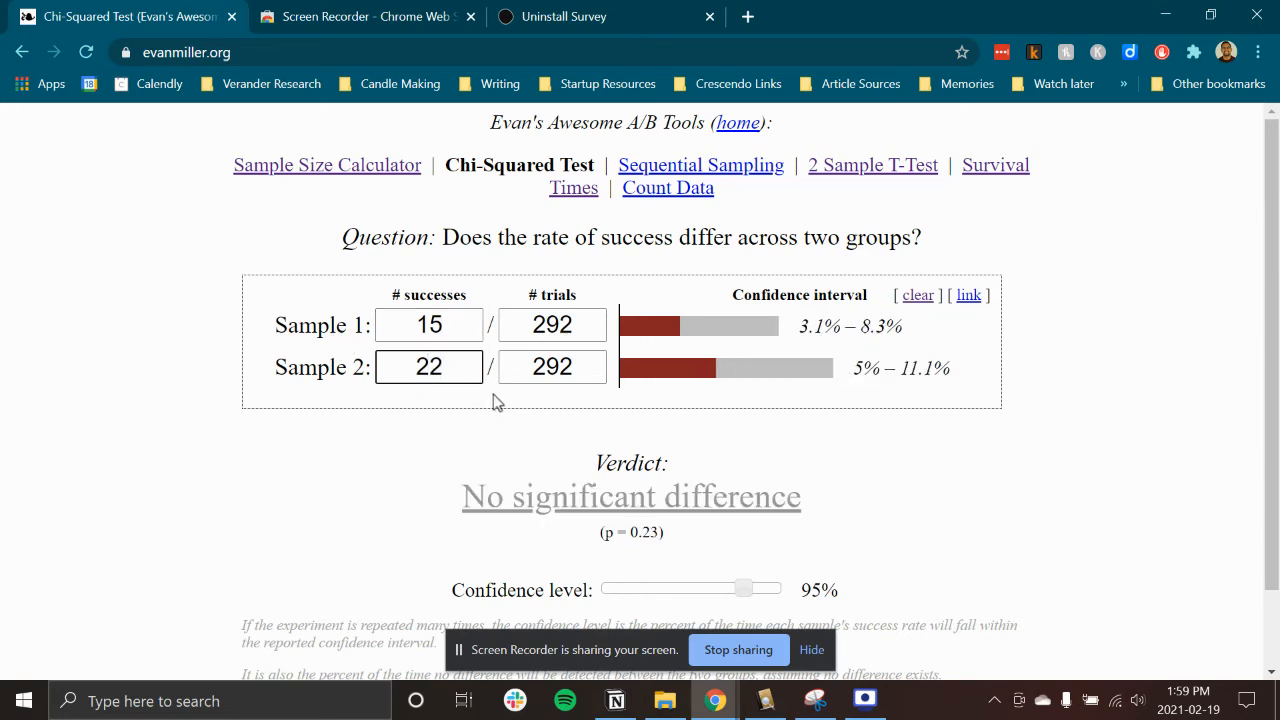
scroll("down", 3)
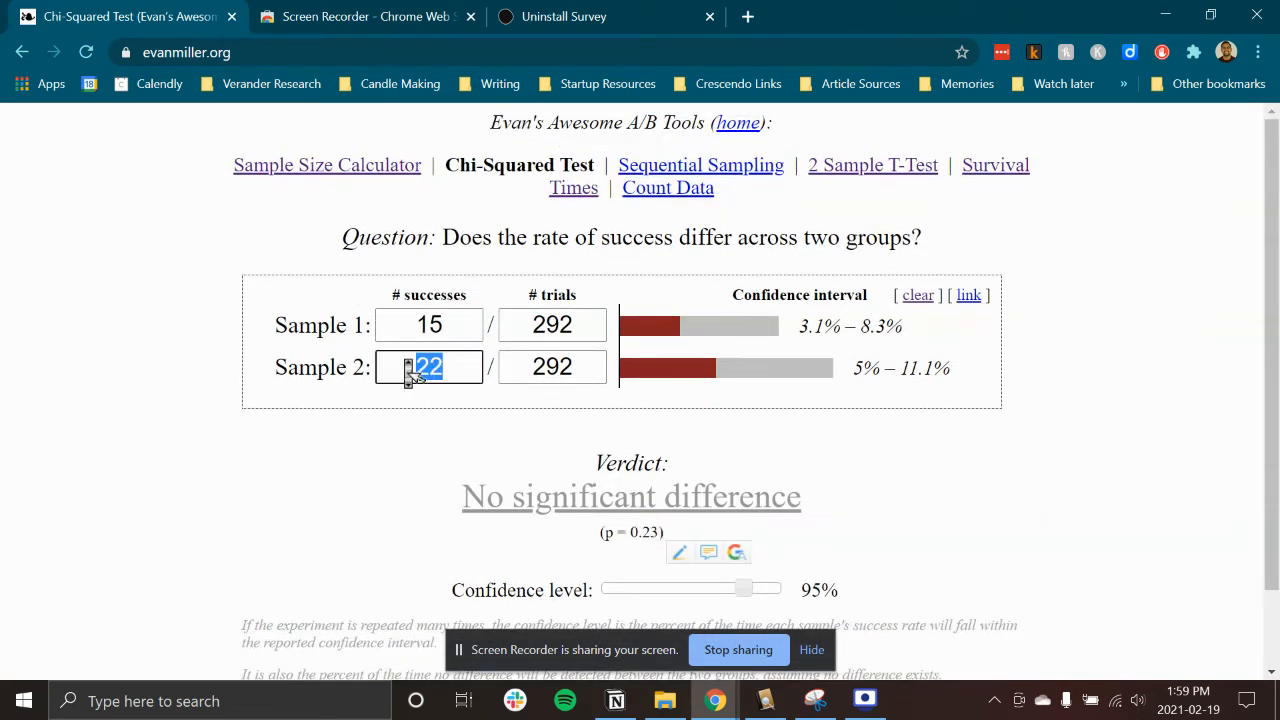
type("50")
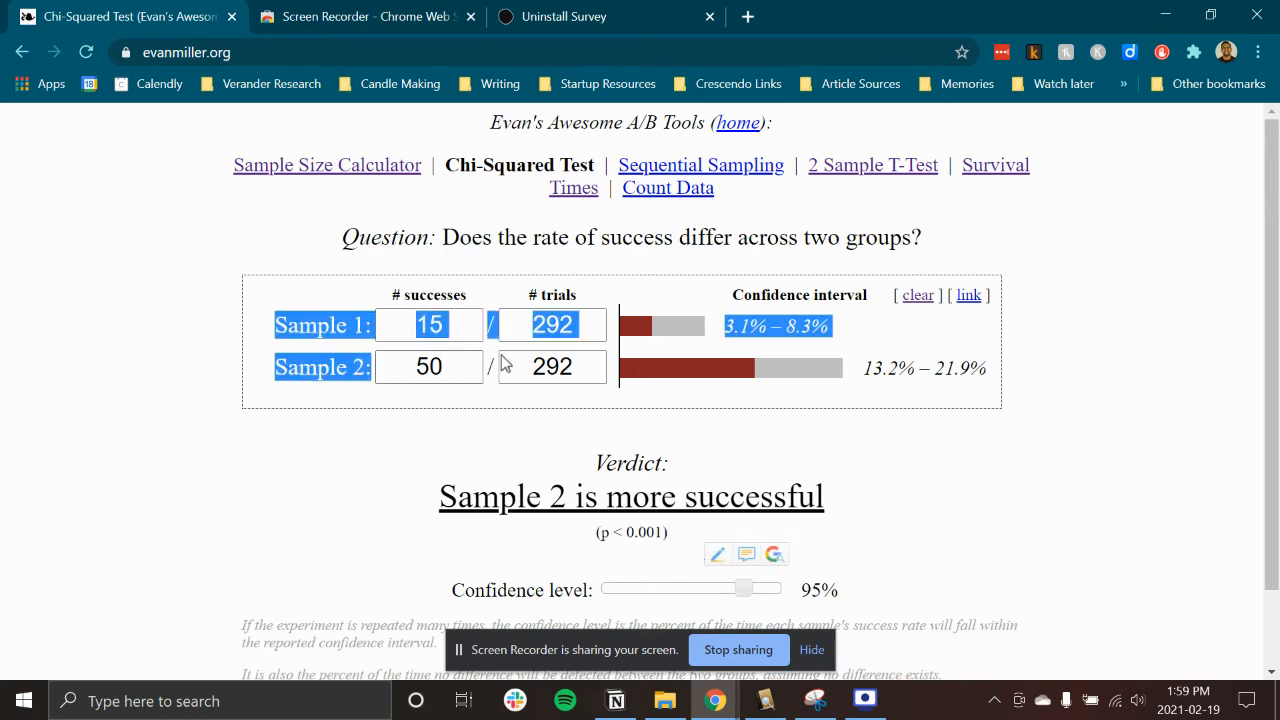
scroll("down", 3)
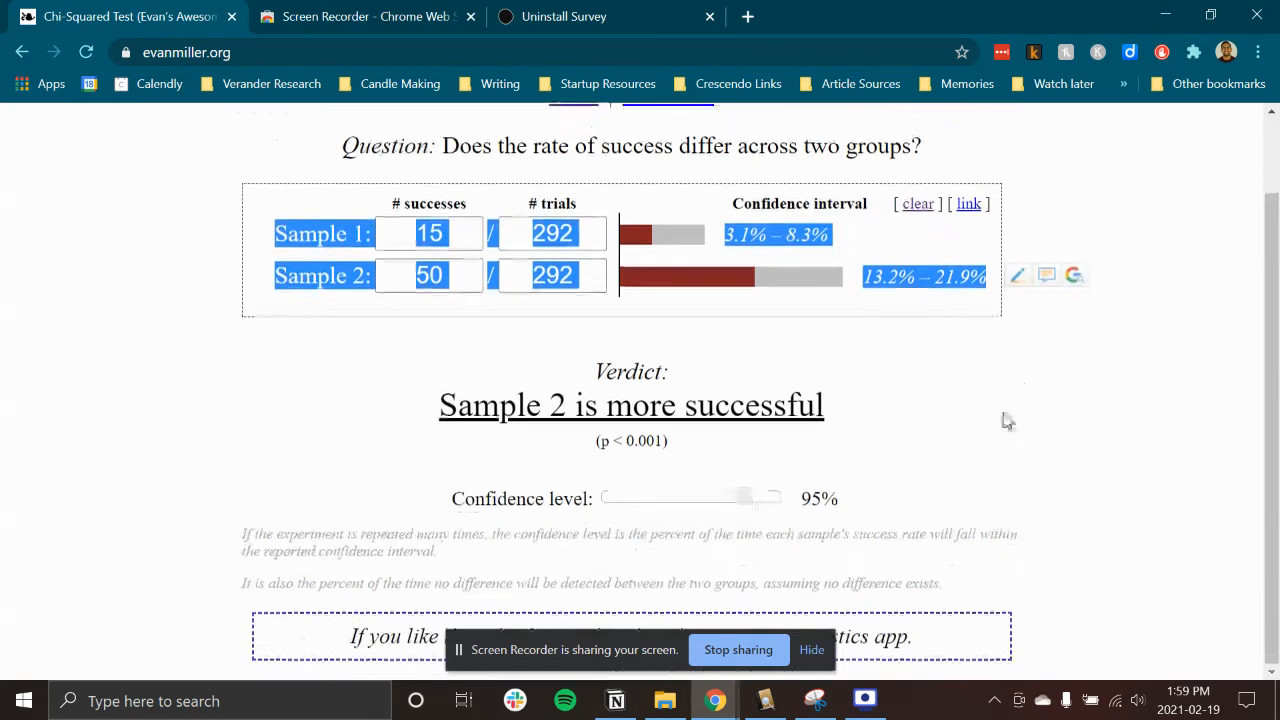
- Adjust the confidence level slider down to 80%, with Sample 2 still rated more successful
left_click_drag(776, 498, 668, 498)
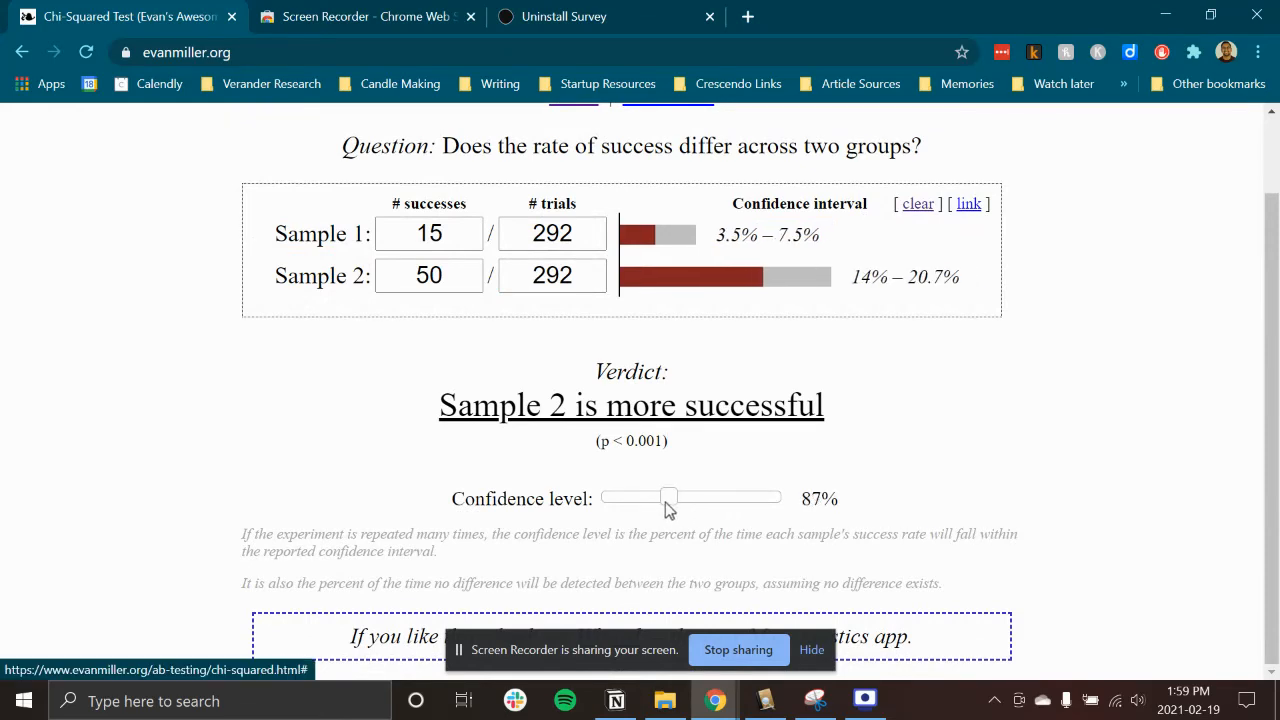
left_click_drag(668, 498, 602, 498)
type("25")
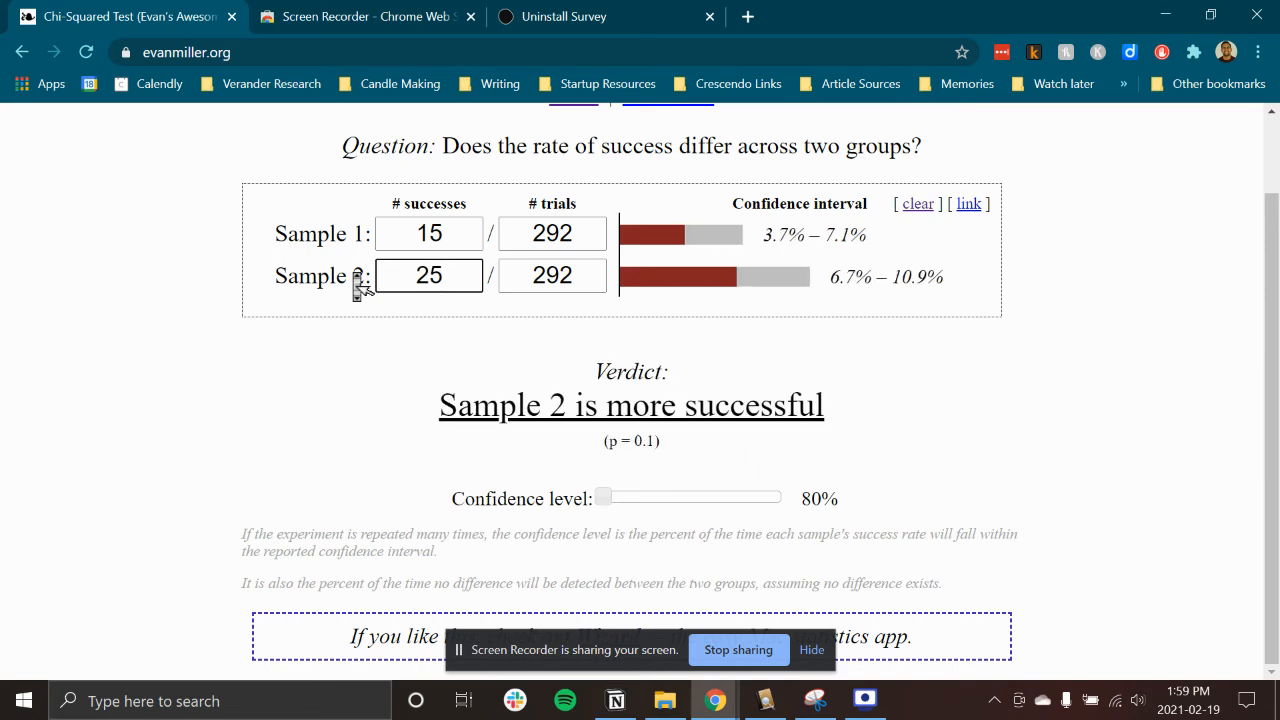
left_click_drag(608, 496, 688, 496)
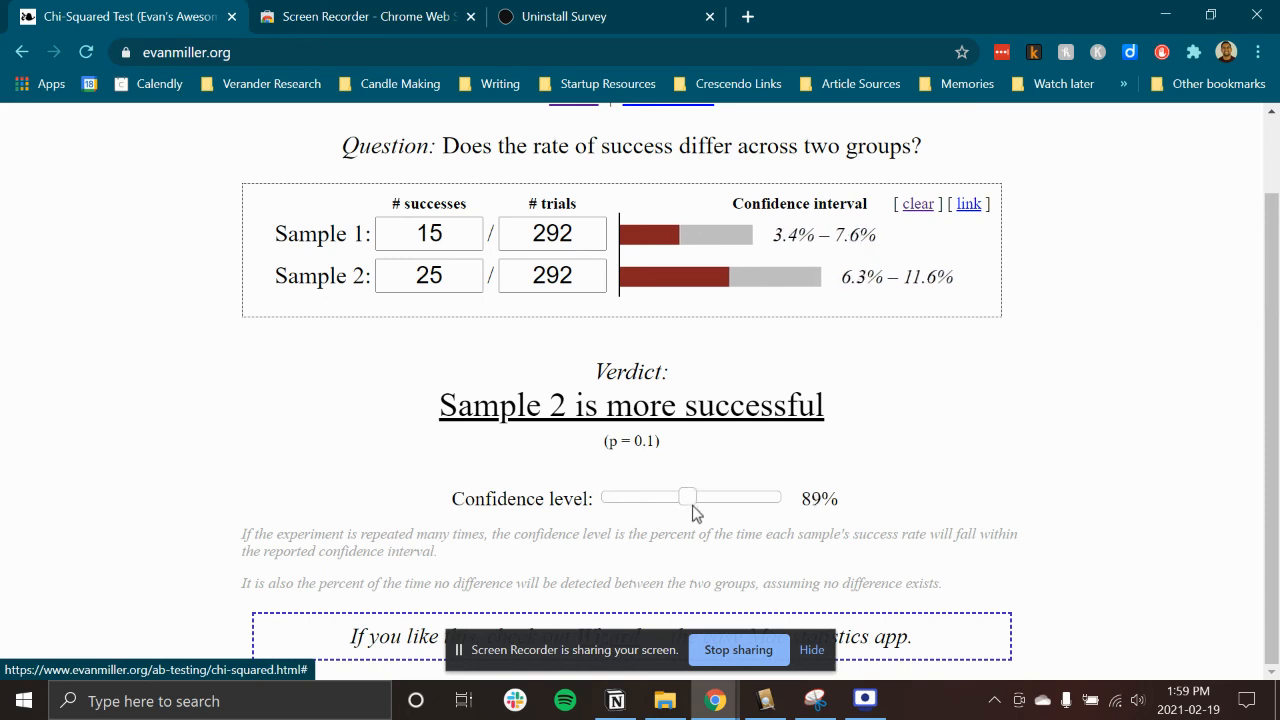
left_click_drag(684, 496, 716, 496)
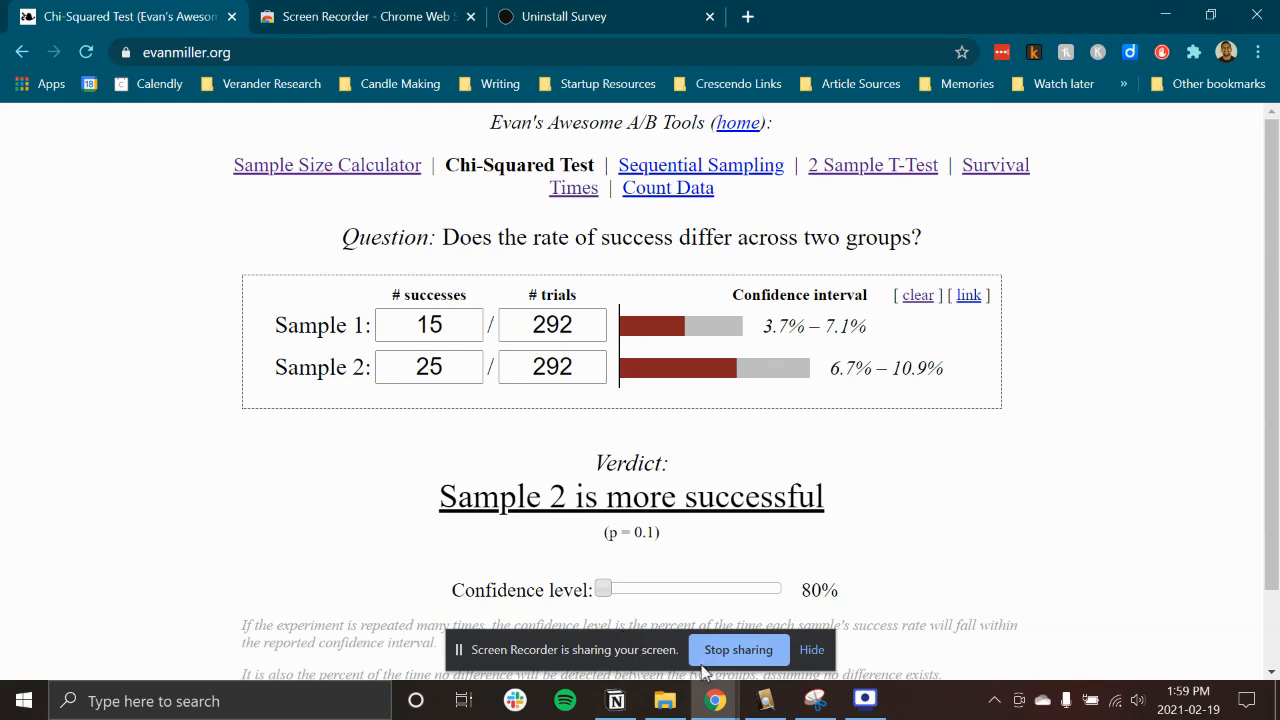
mouse_move(738, 650)
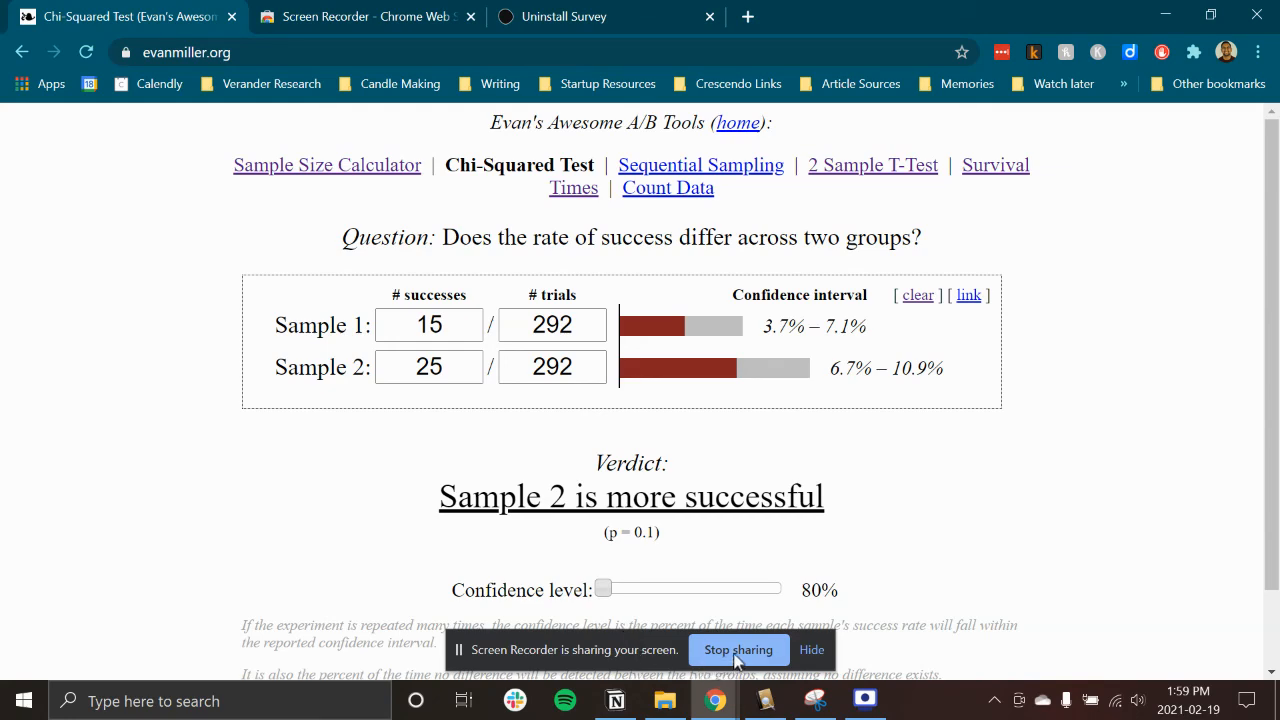